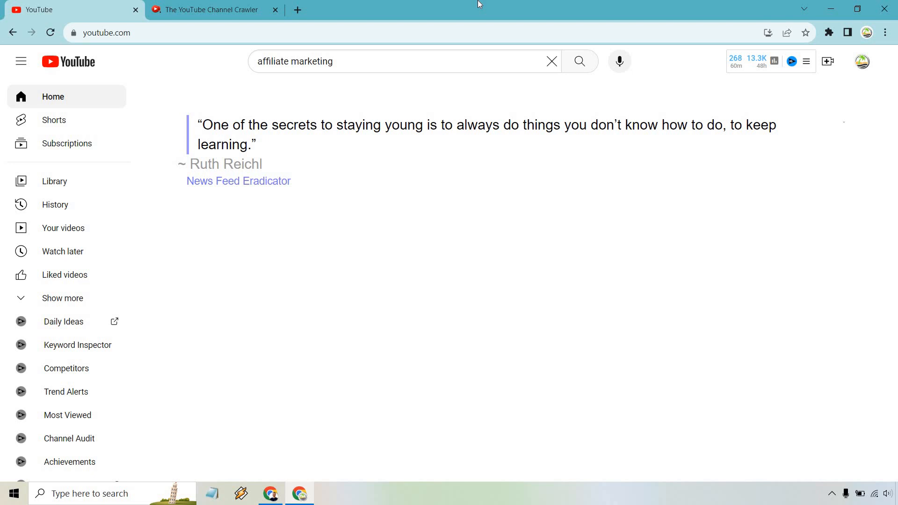
mouse_move(597, 64)
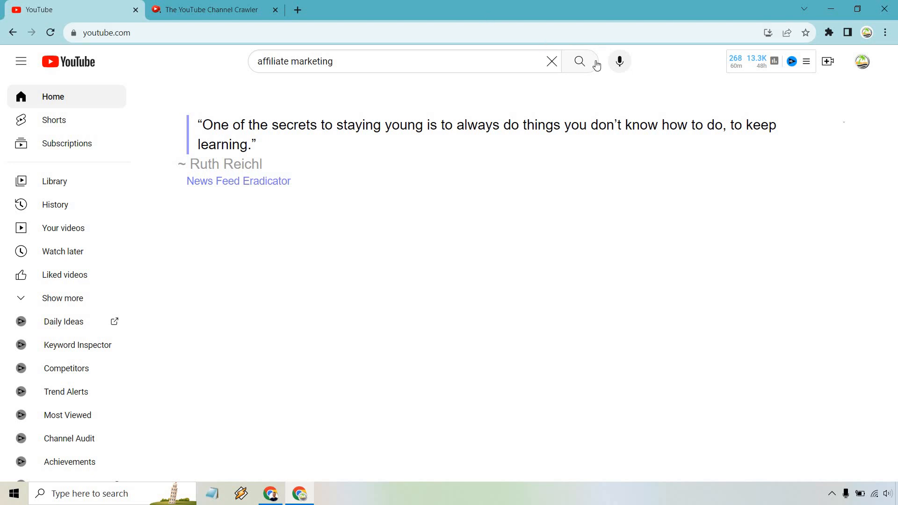
Step: Search YouTube for 'affiliate marketing' and filter the results by Type to channels only
click(579, 61)
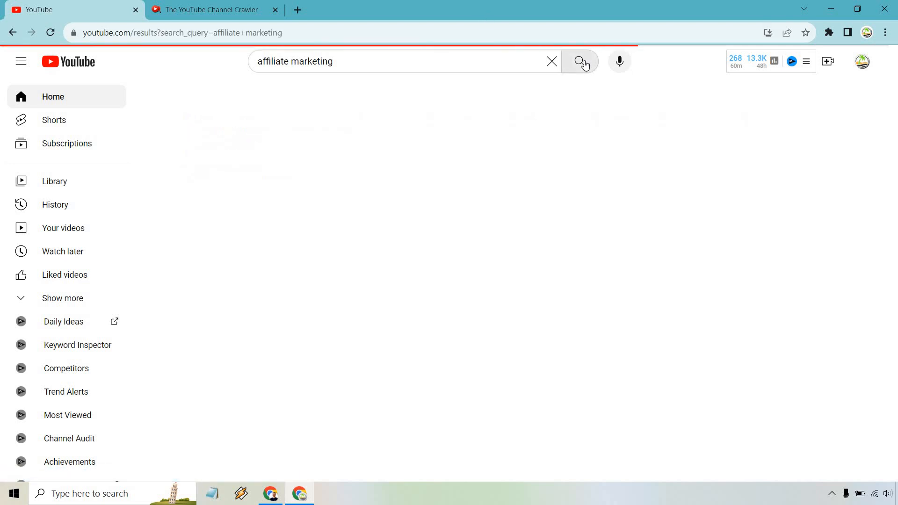
click(579, 61)
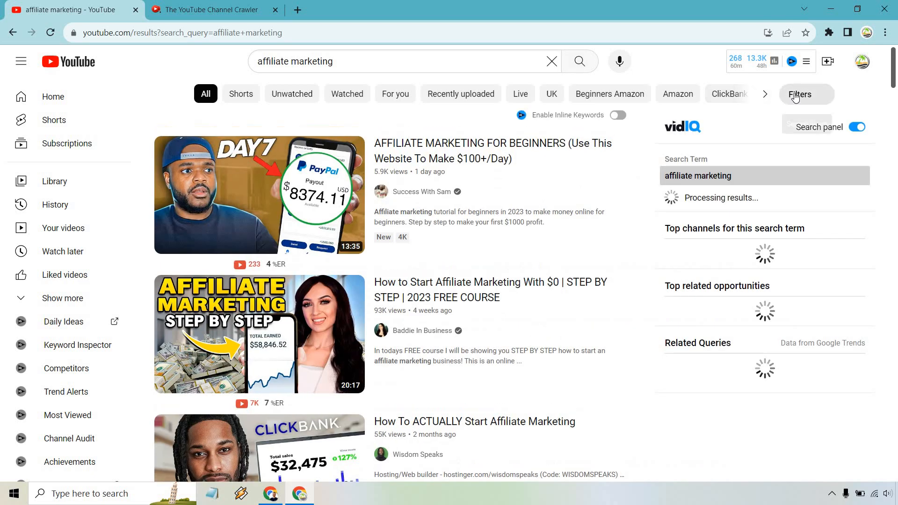
click(800, 94)
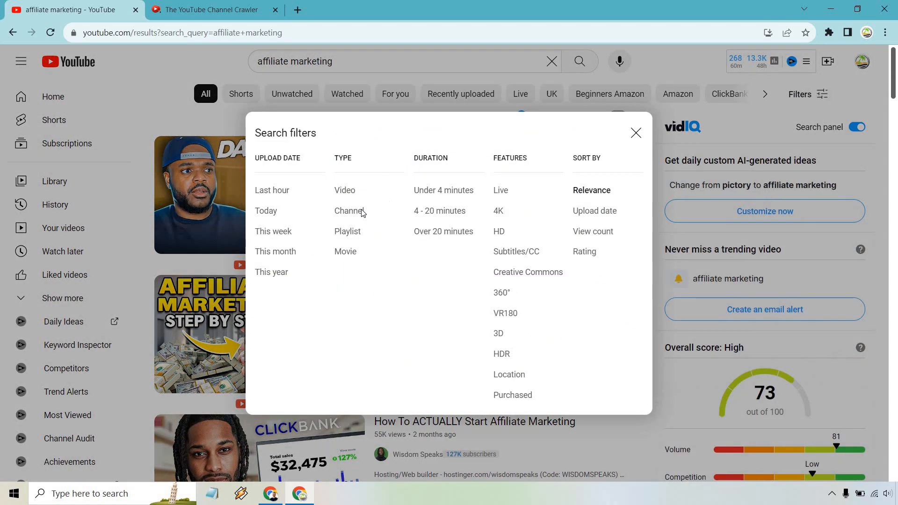
click(349, 211)
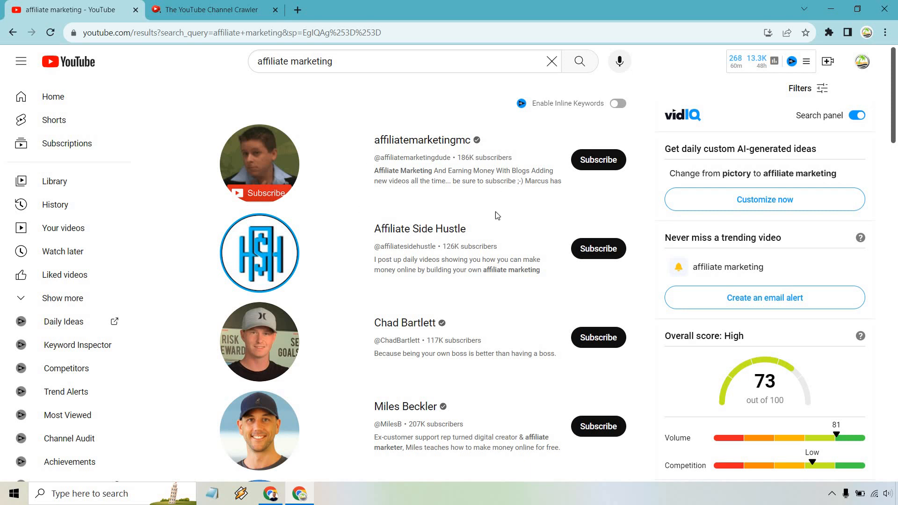
mouse_move(358, 327)
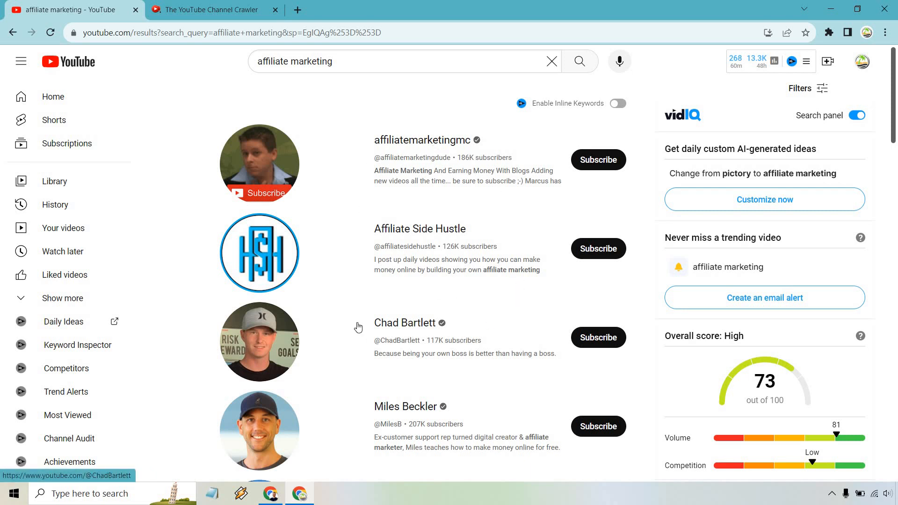
mouse_move(485, 322)
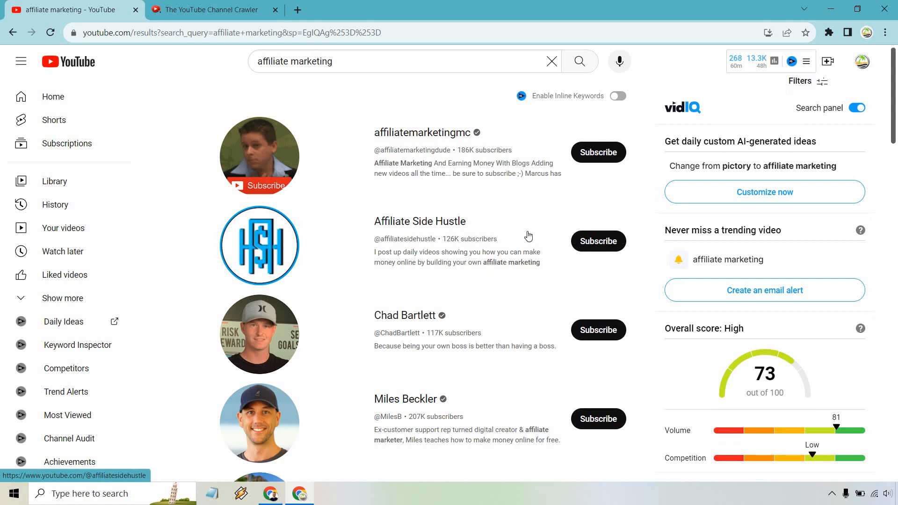
scroll(down, 3)
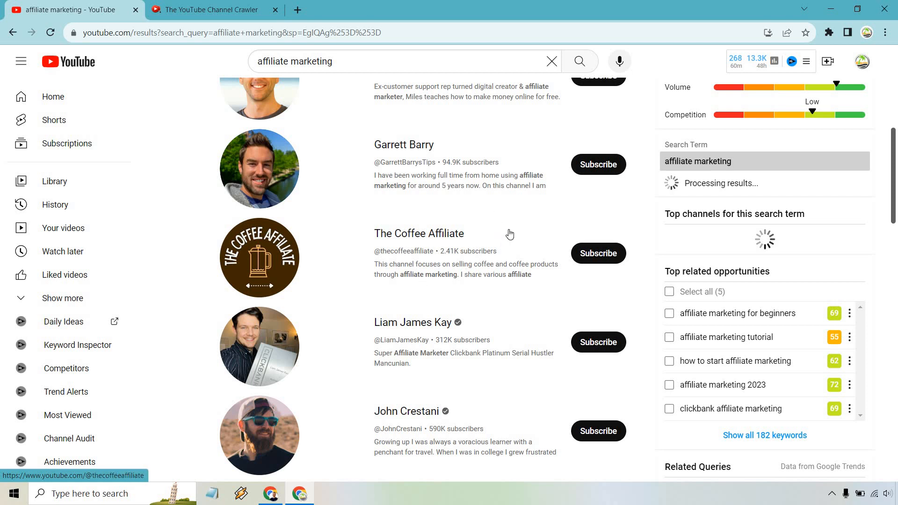
scroll(down, 3)
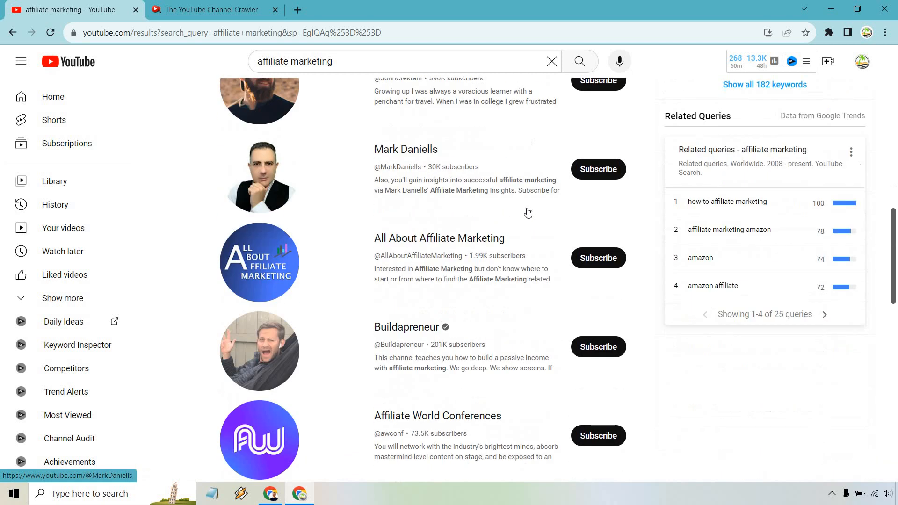
scroll(down, 3)
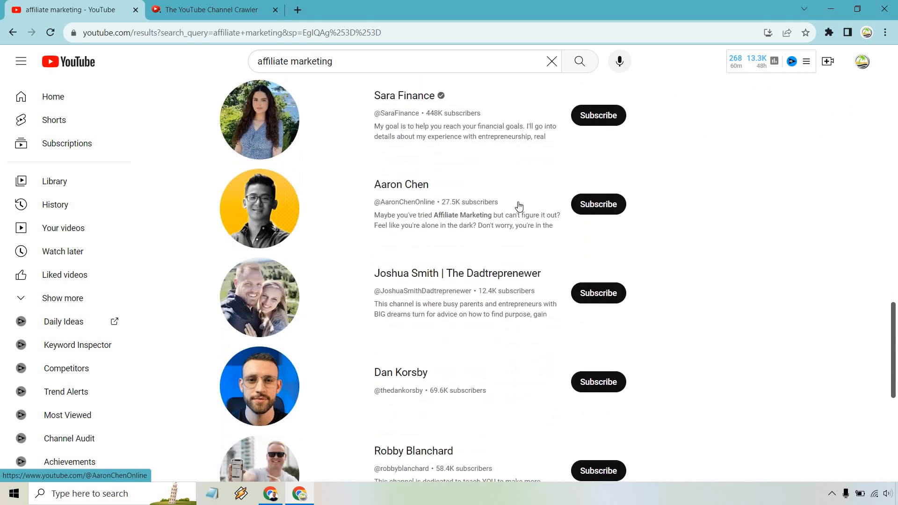
scroll(down, 3)
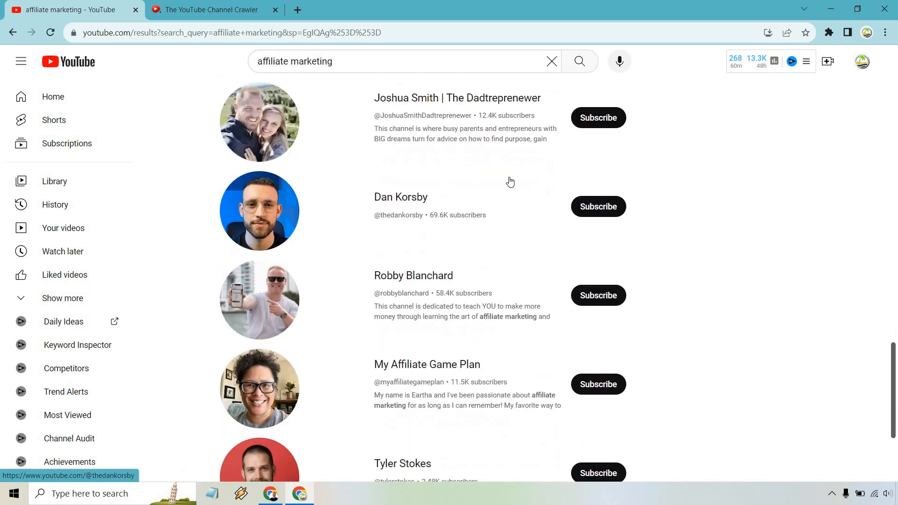
scroll(down, 3)
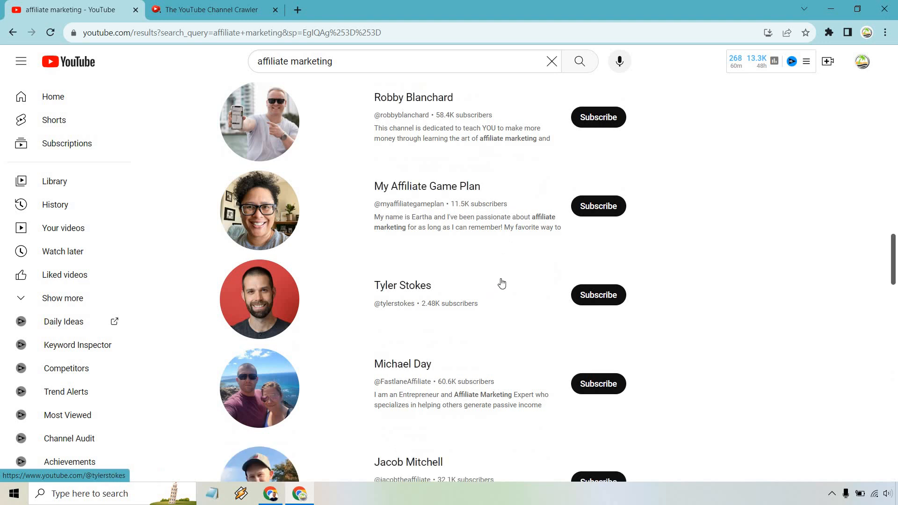
scroll(down, 3)
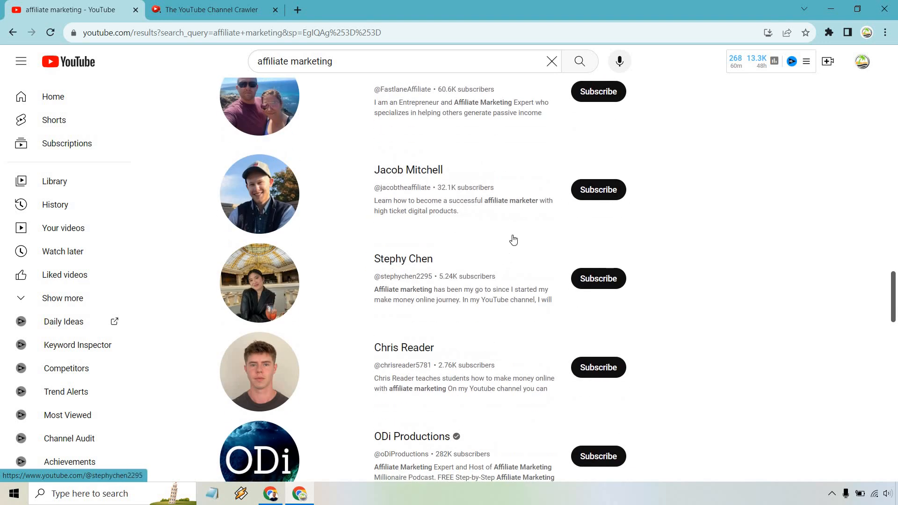
scroll(down, 3)
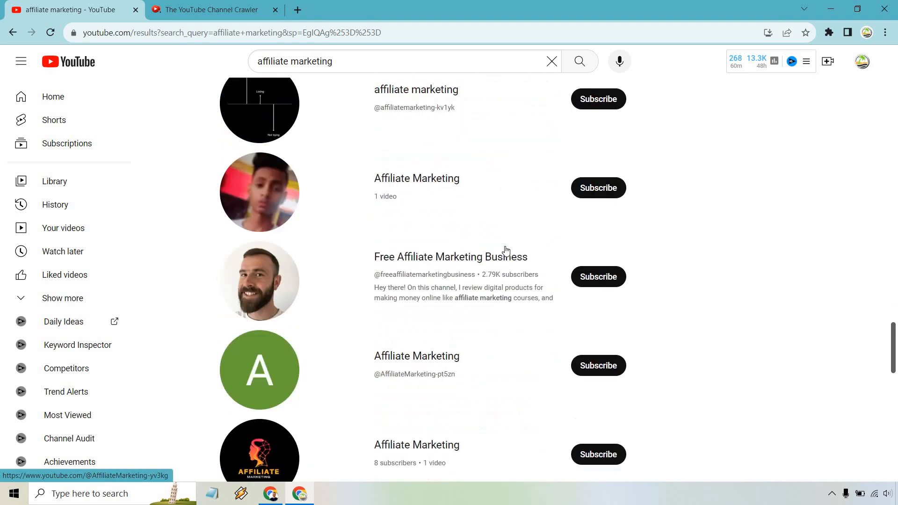
scroll(down, 3)
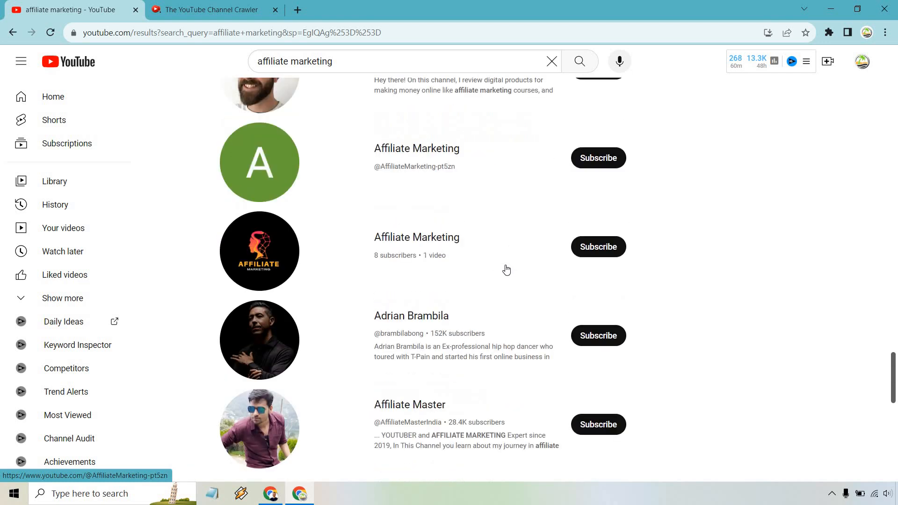
scroll(down, 3)
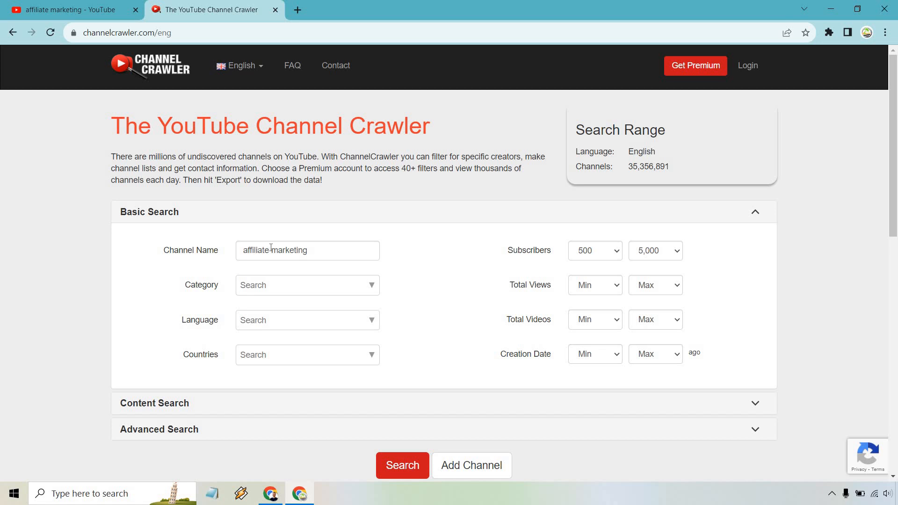
Step: Shorten the channel name term to 'affiliate', keep subscribers at 500–5,000, and run the search
click(307, 251)
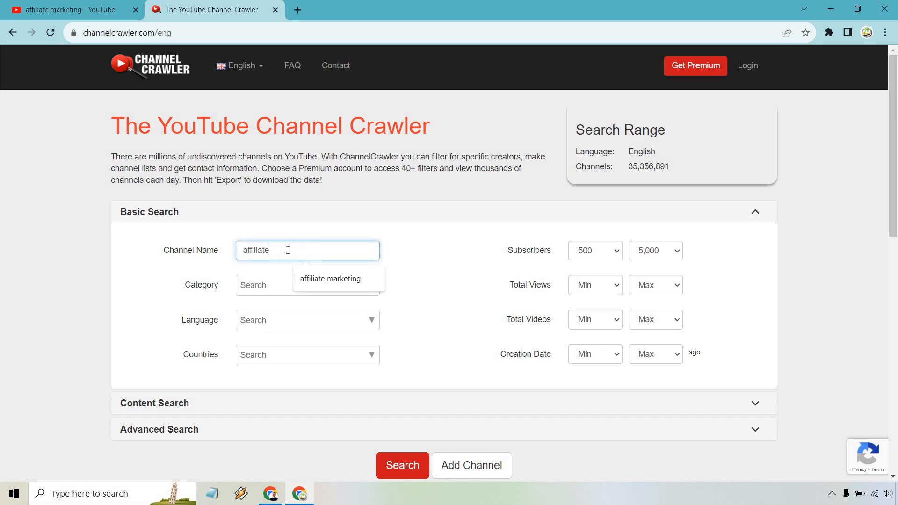
click(307, 285)
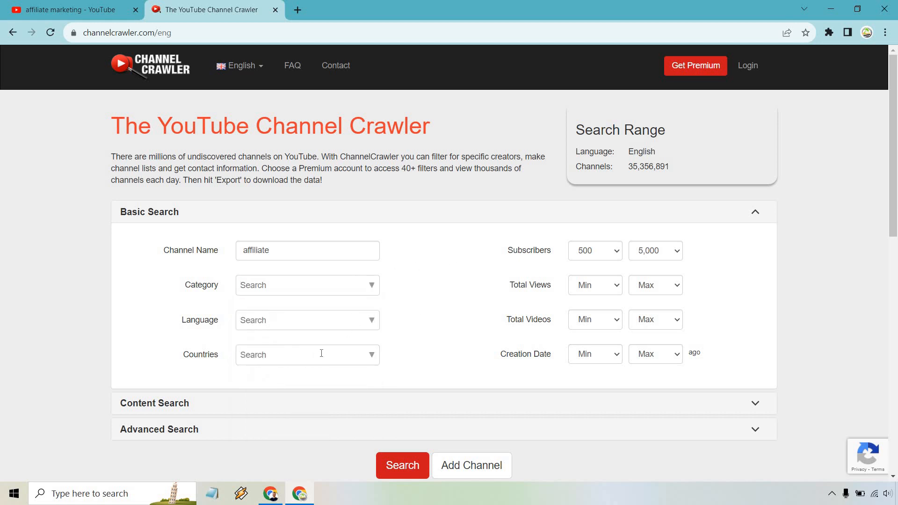
click(595, 251)
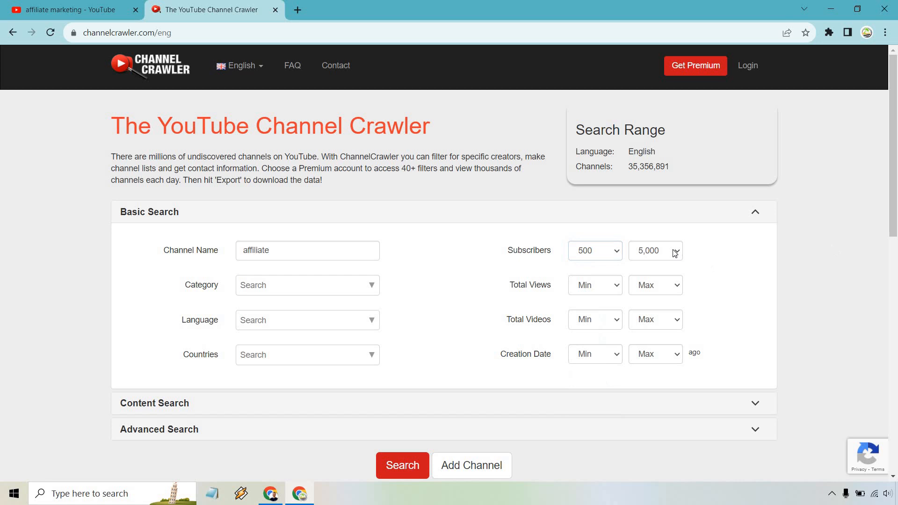
click(656, 251)
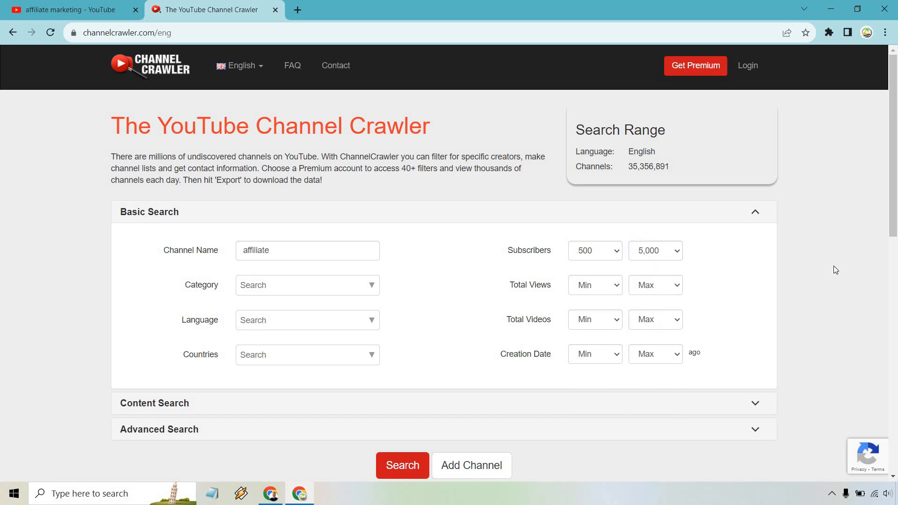
mouse_move(837, 298)
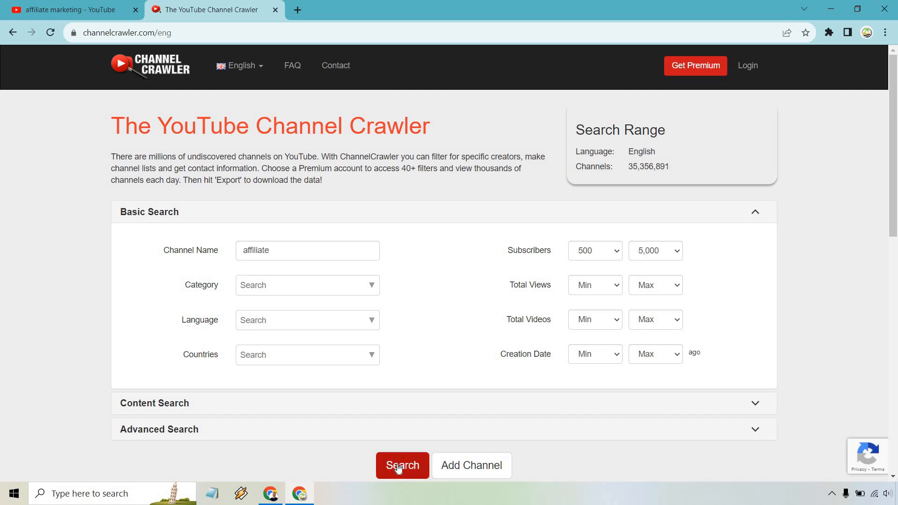
click(403, 465)
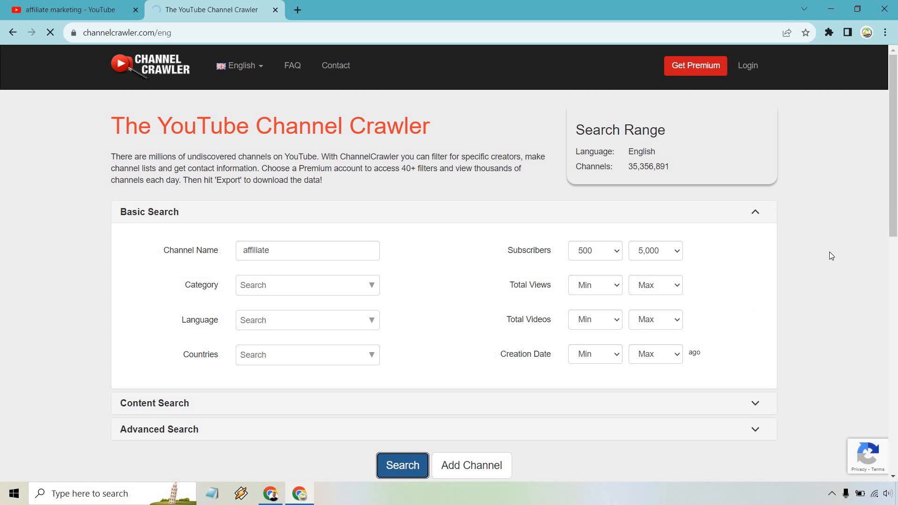
Step: Load the results page listing the 175 channels found for 'affiliate'
click(402, 465)
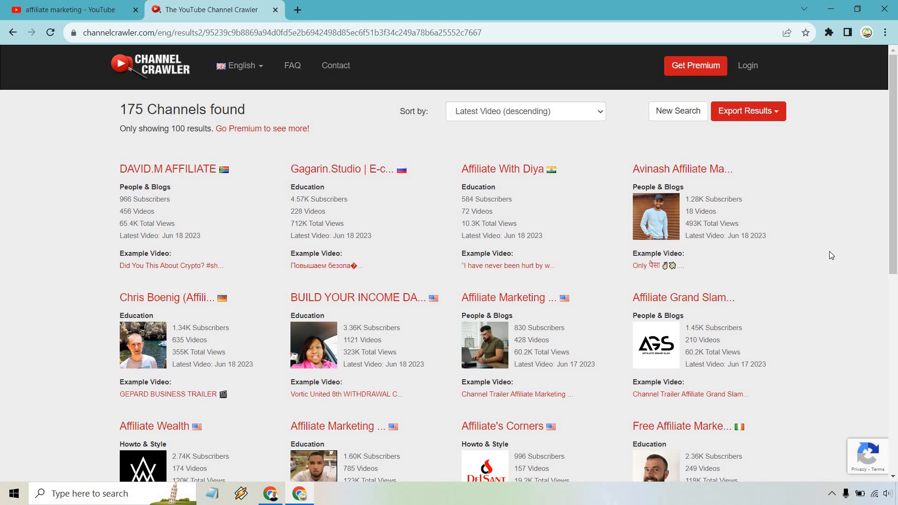
mouse_move(838, 229)
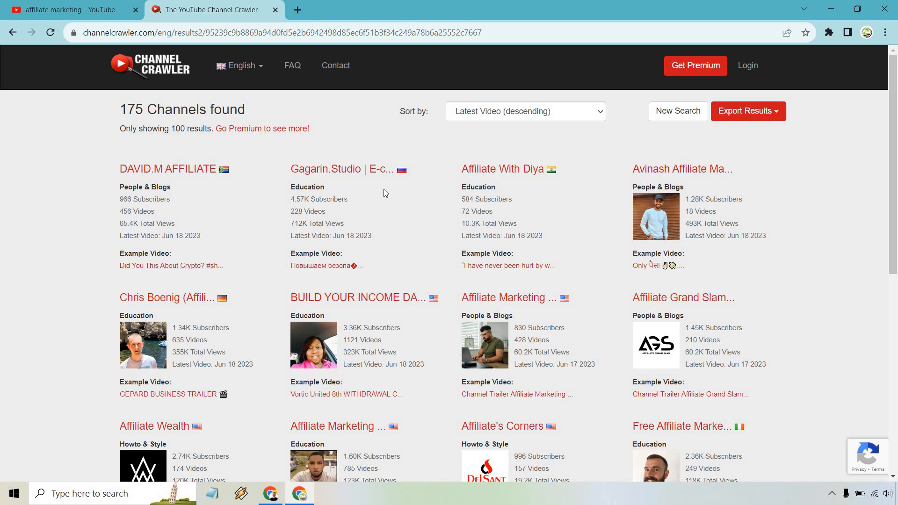
scroll(down, 3)
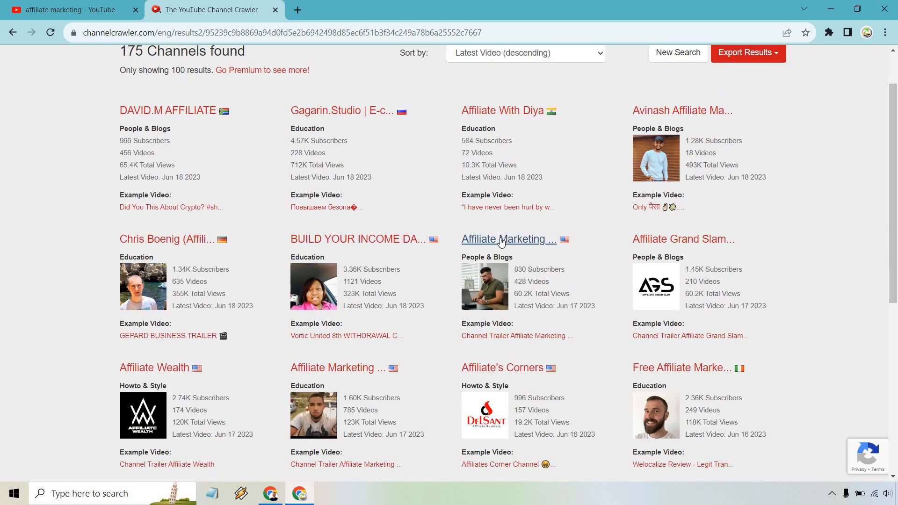
click(506, 239)
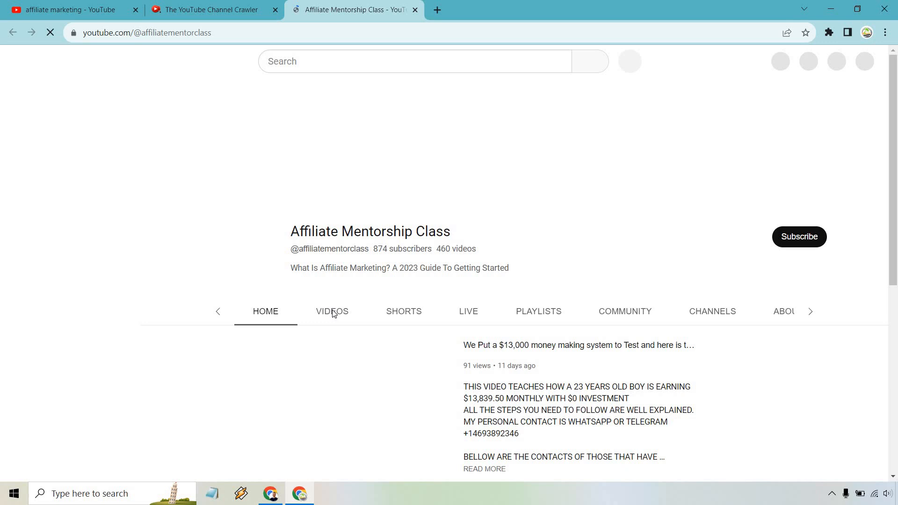
click(332, 311)
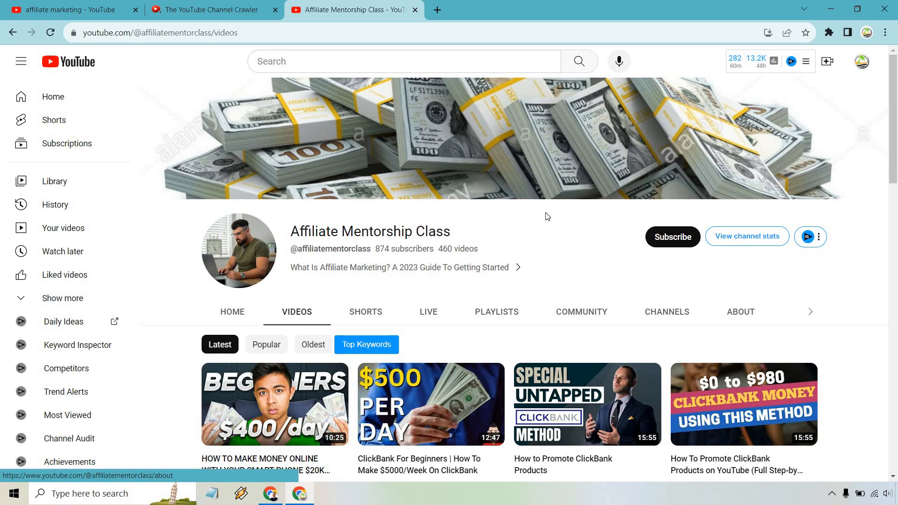
click(415, 10)
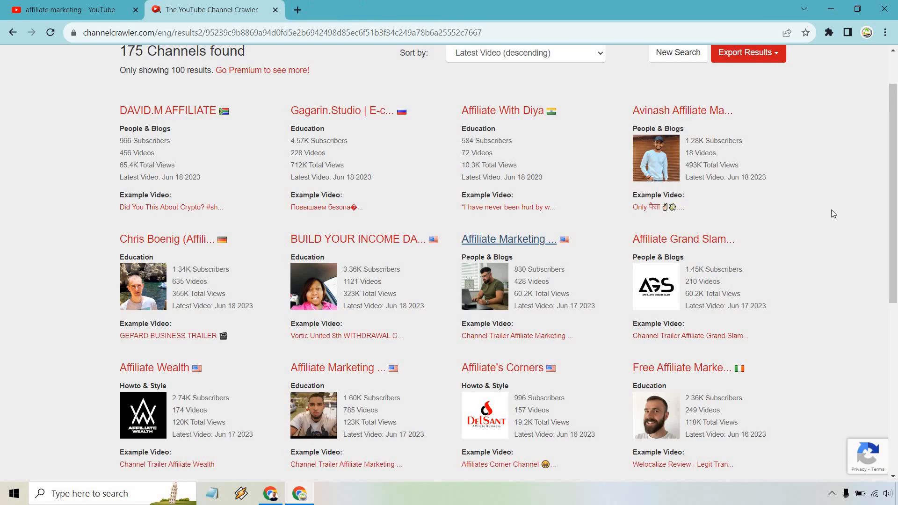
Step: Move to page 2 of the affiliate channel results
scroll(down, 3)
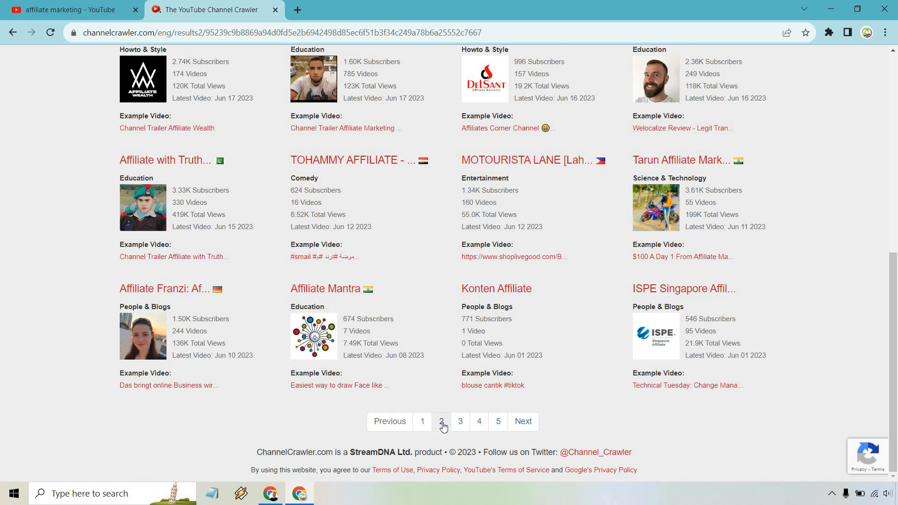
click(442, 421)
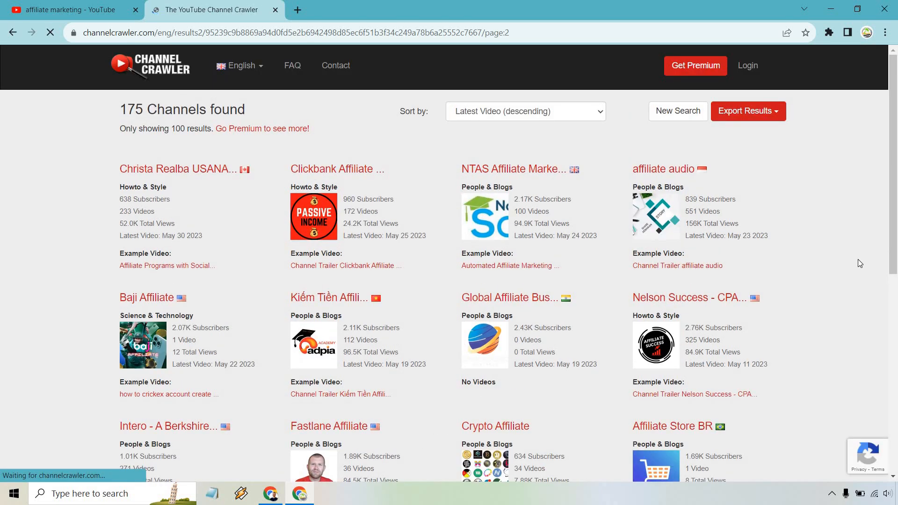